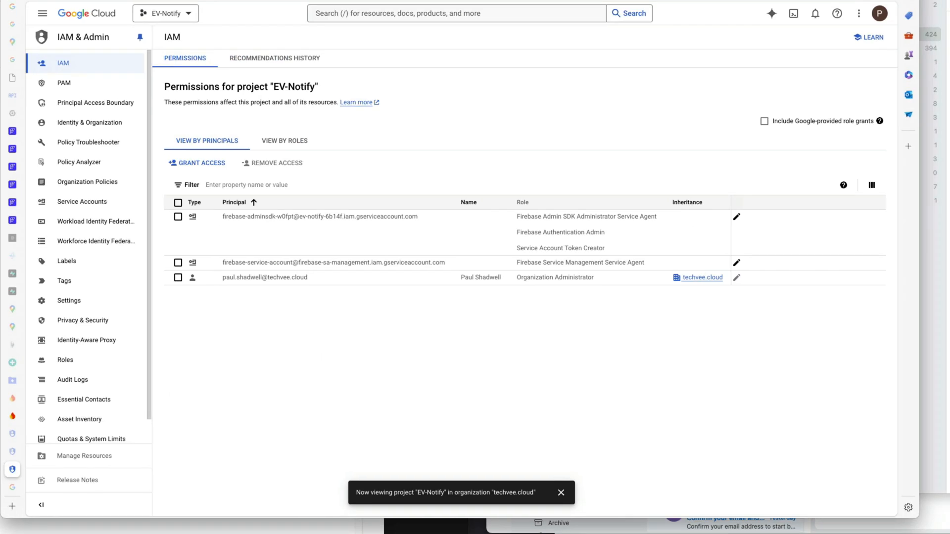
pyautogui.moveTo(381, 156)
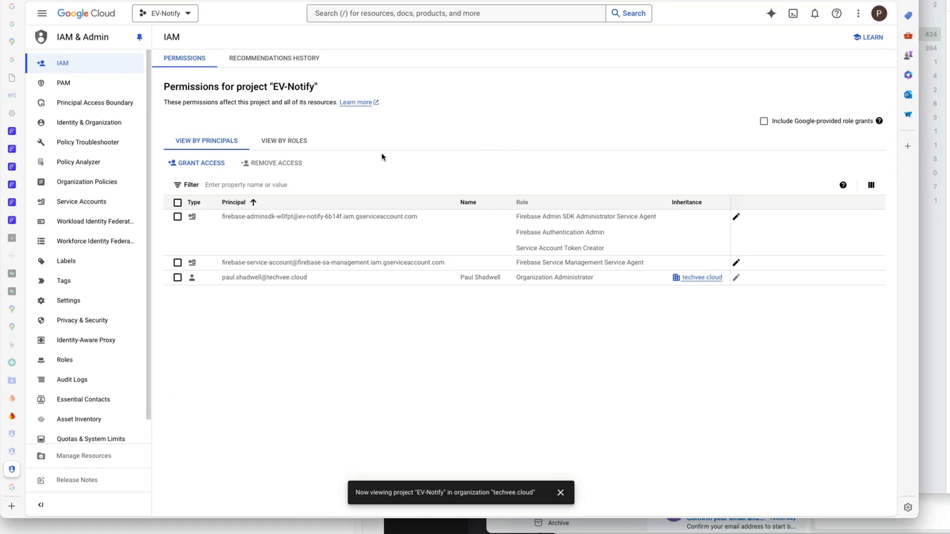
pyautogui.moveTo(187, 338)
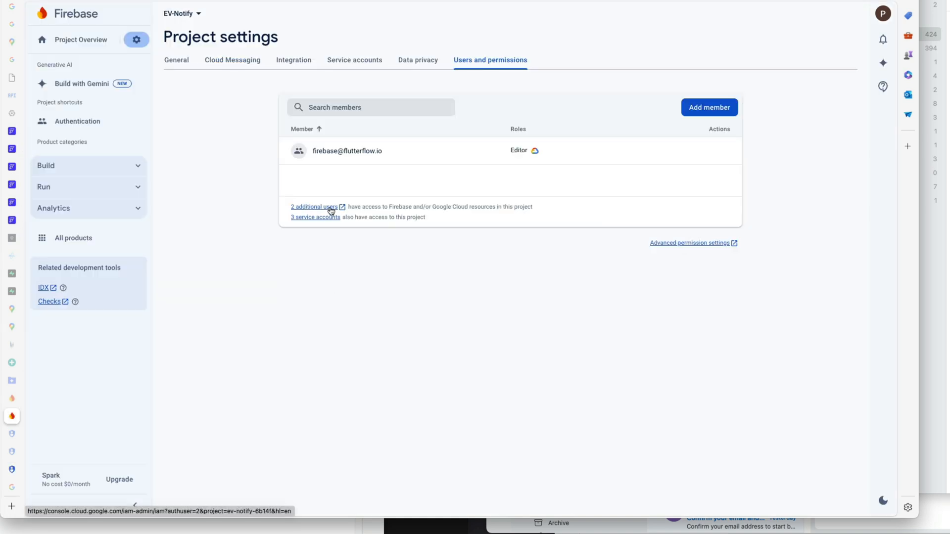
pyautogui.moveTo(391, 158)
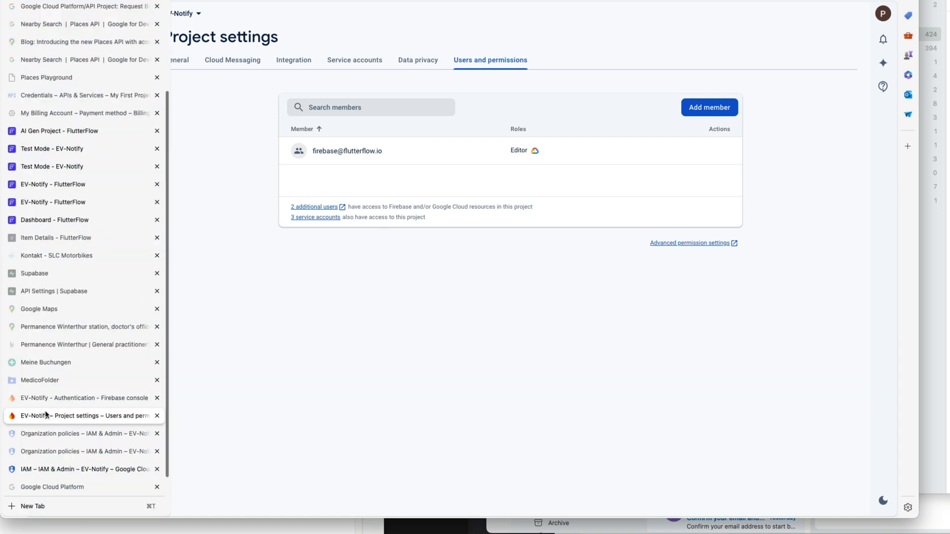
pyautogui.moveTo(79, 416)
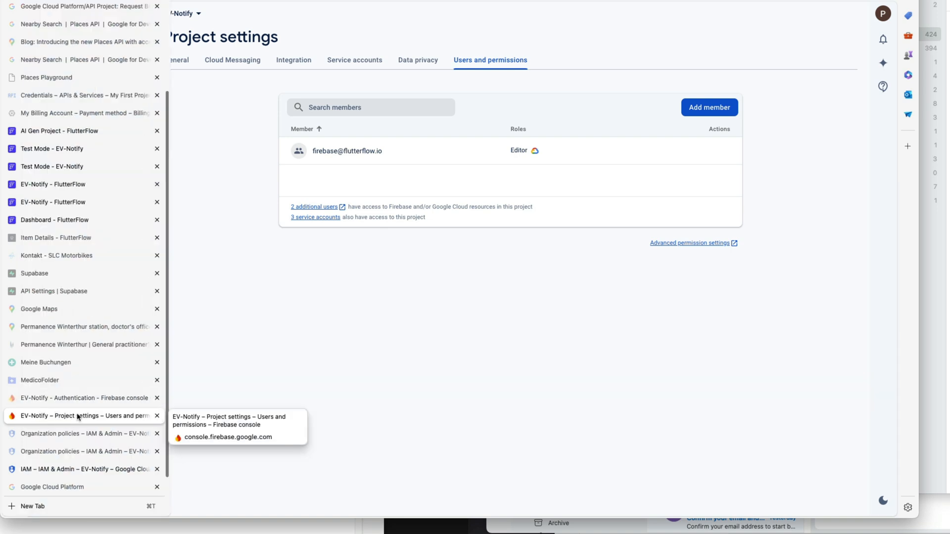
# Show the actions menu for the Domain restricted sharing policy in EV-Notify's organization policies list
pyautogui.click(85, 469)
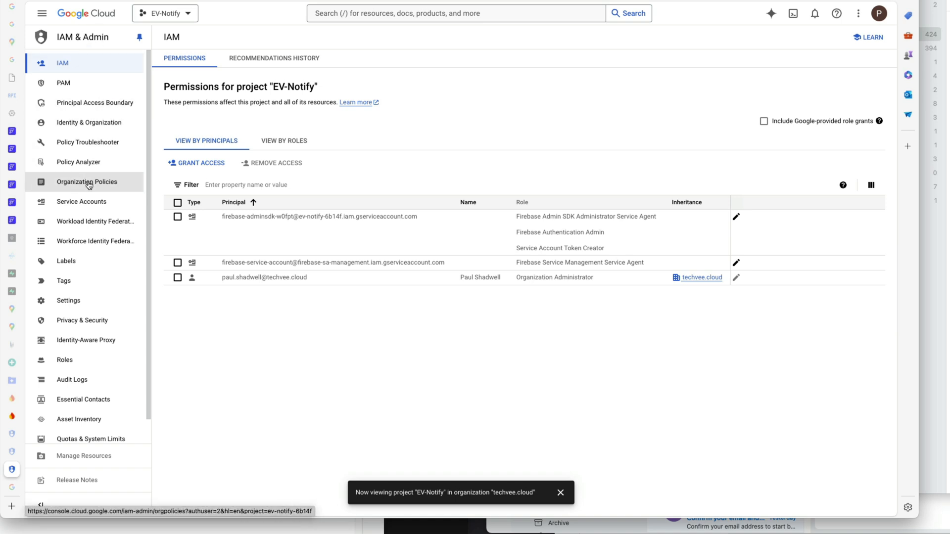
pyautogui.click(86, 181)
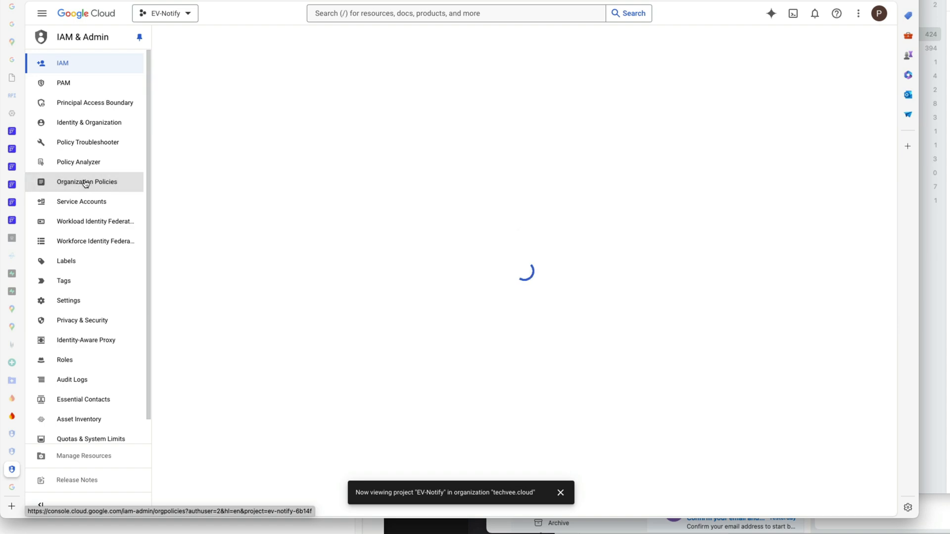
pyautogui.click(87, 181)
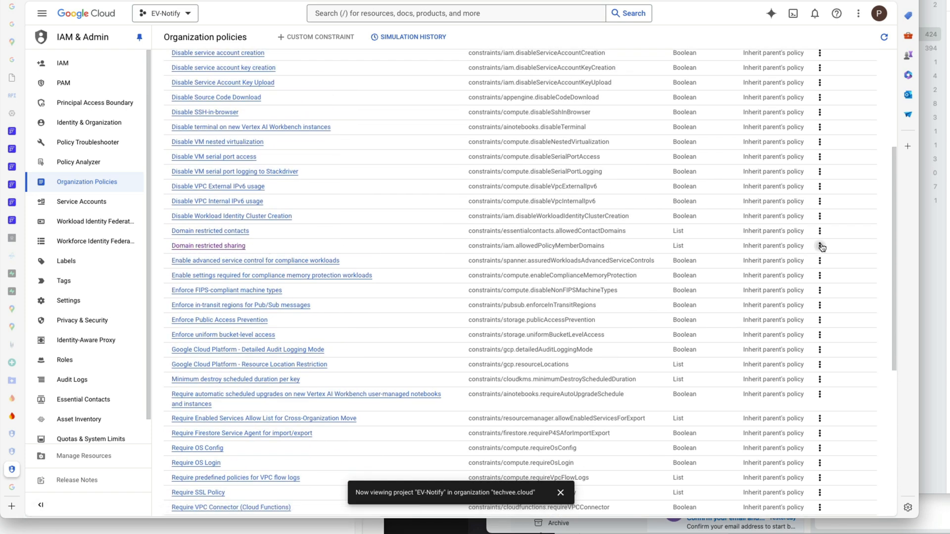
pyautogui.click(819, 245)
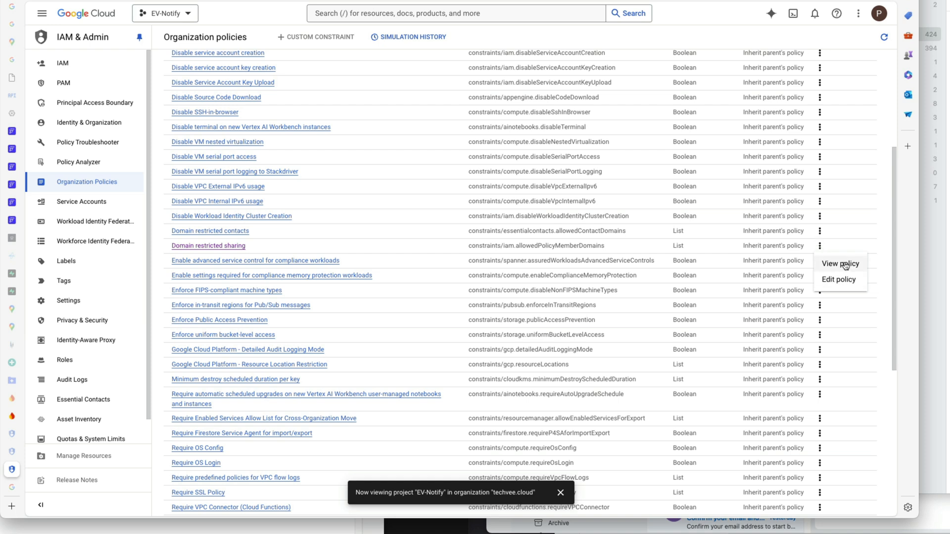
pyautogui.moveTo(853, 279)
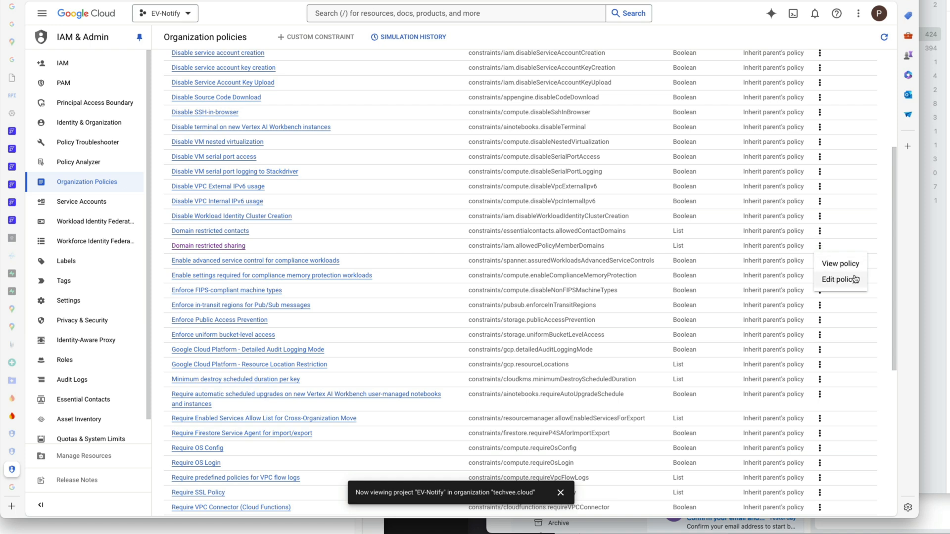
pyautogui.moveTo(71, 75)
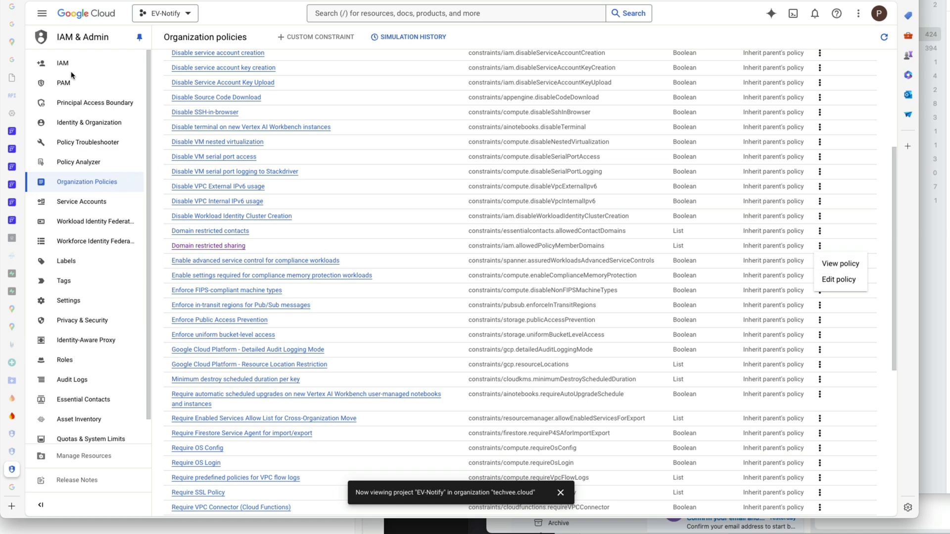
# Move from the EV-Notify project's IAM page to the techvee.cloud organization-level permissions
pyautogui.click(62, 63)
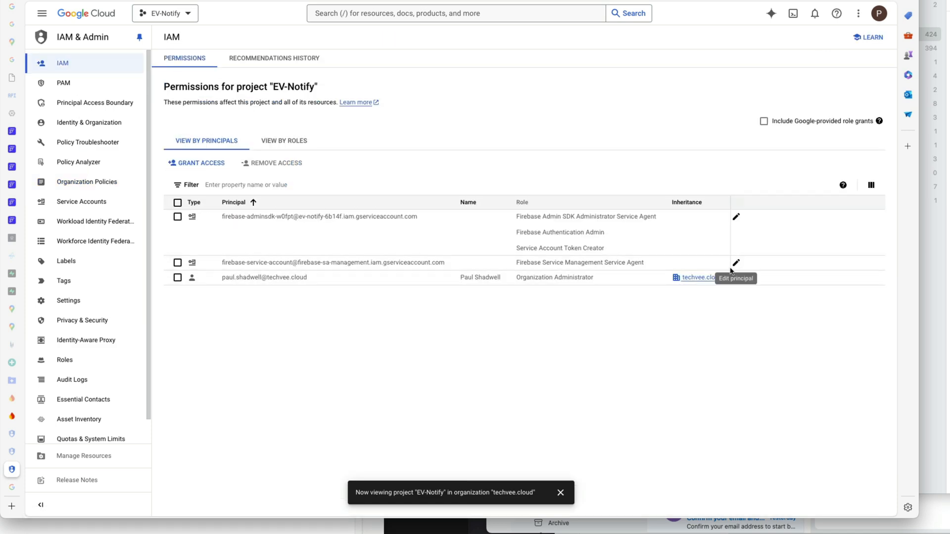
pyautogui.moveTo(736, 277)
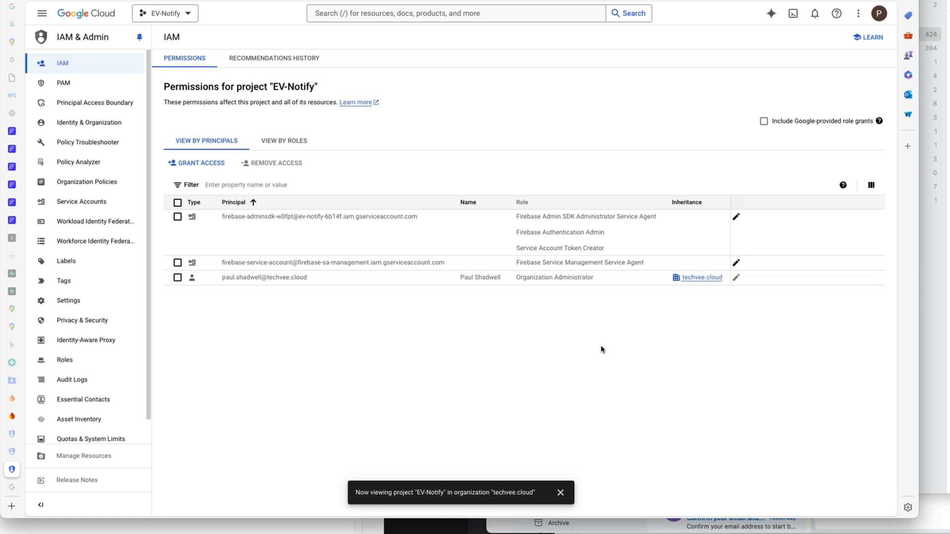
pyautogui.moveTo(561, 305)
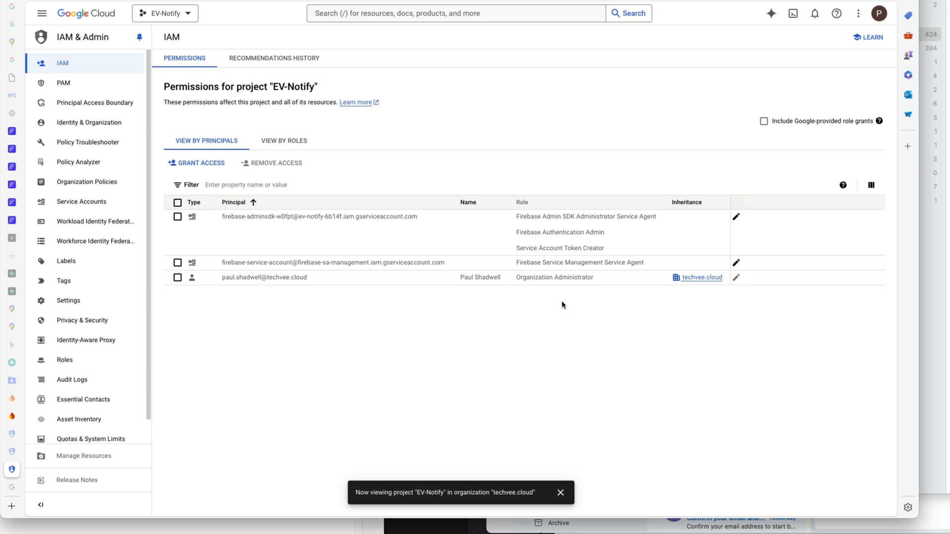
pyautogui.moveTo(419, 275)
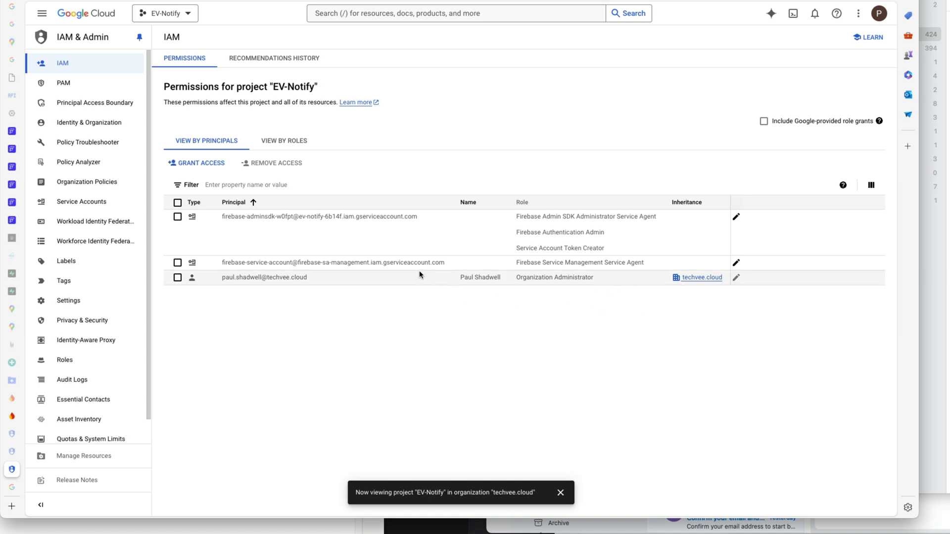
pyautogui.moveTo(694, 280)
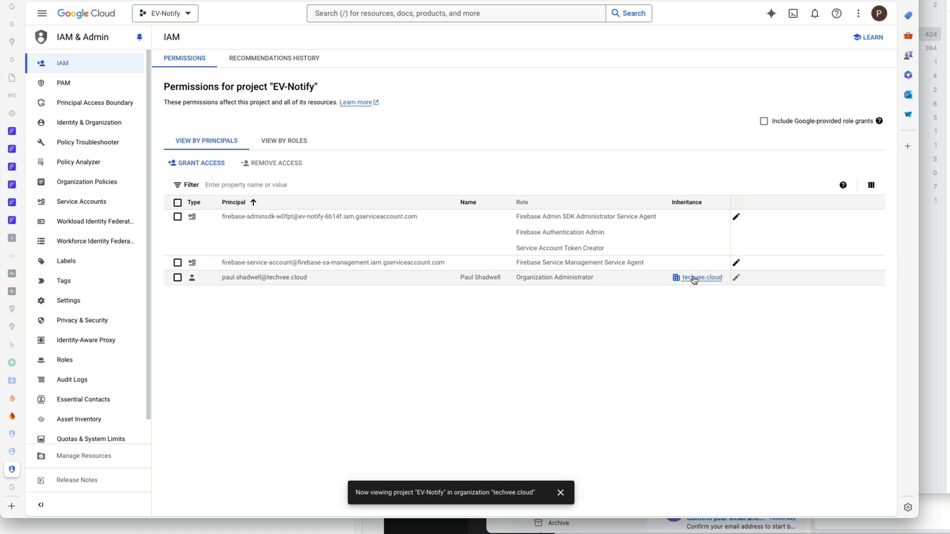
pyautogui.click(701, 277)
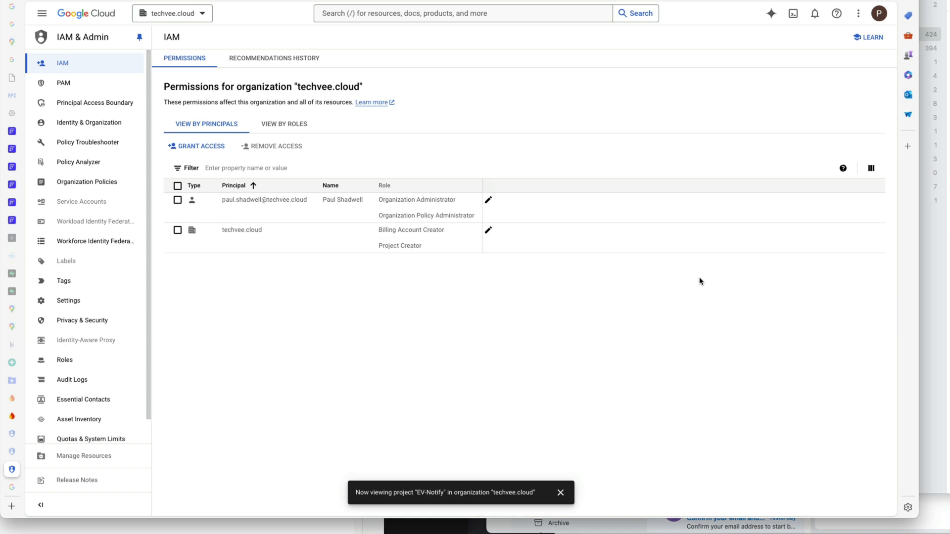
pyautogui.moveTo(369, 146)
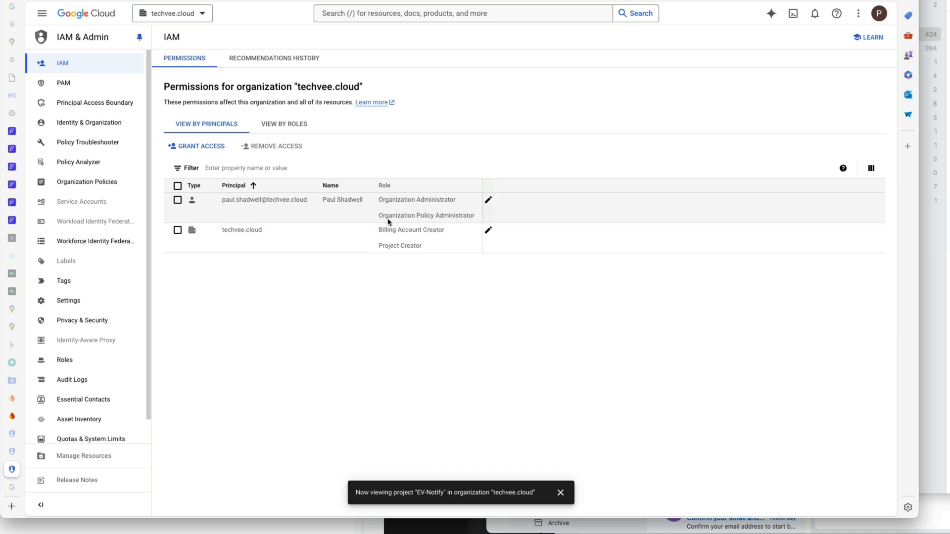
pyautogui.moveTo(449, 219)
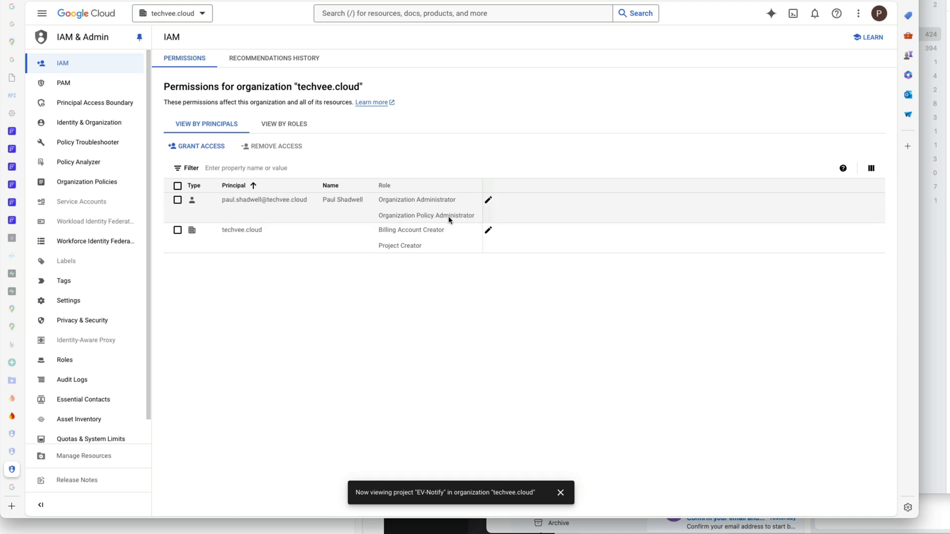
pyautogui.moveTo(488, 199)
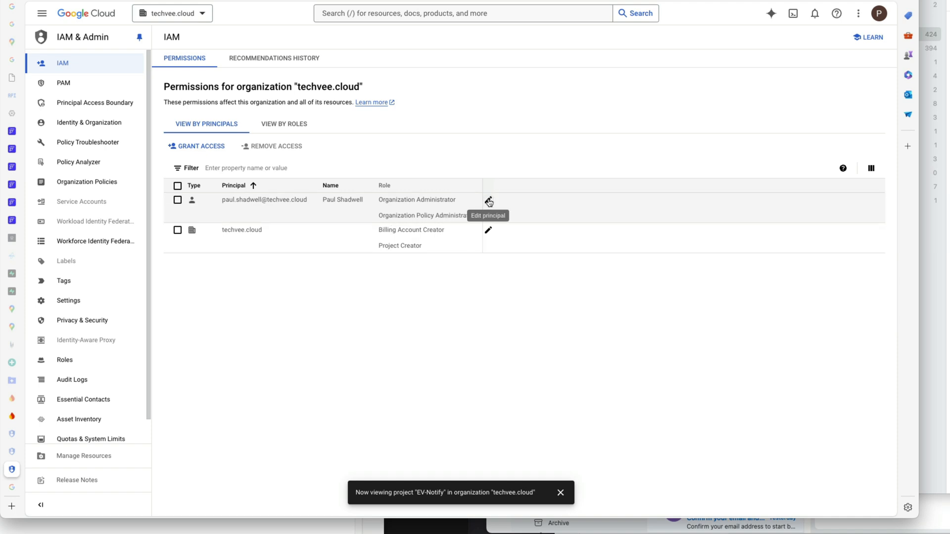
pyautogui.click(488, 201)
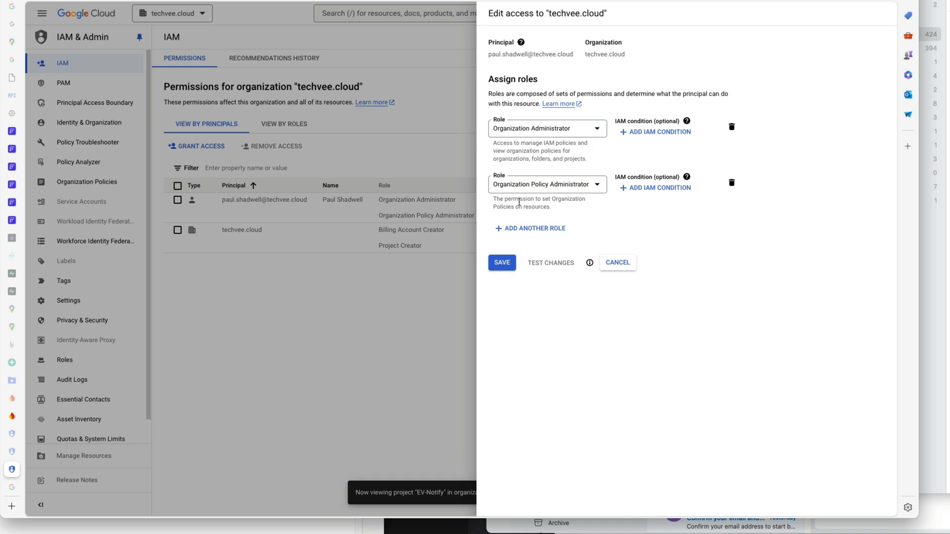
pyautogui.moveTo(644, 262)
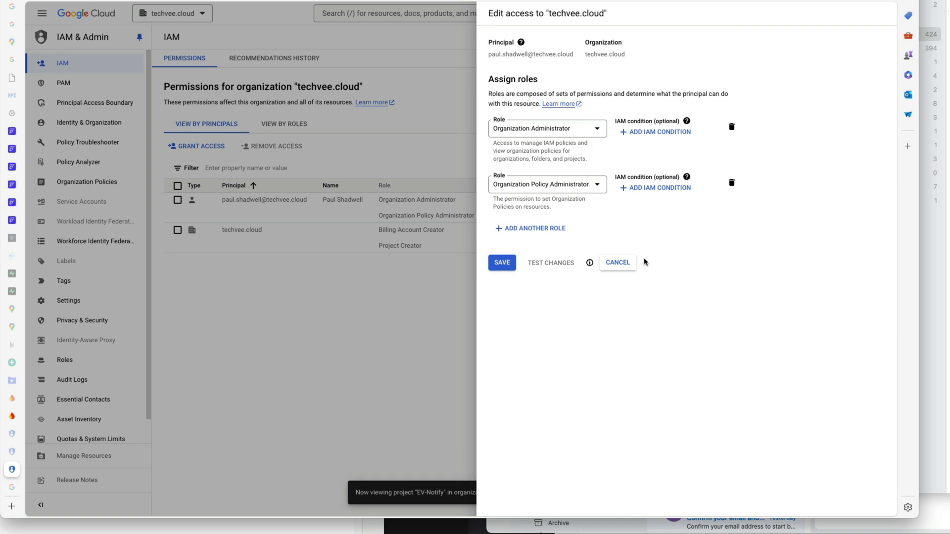
pyautogui.click(617, 263)
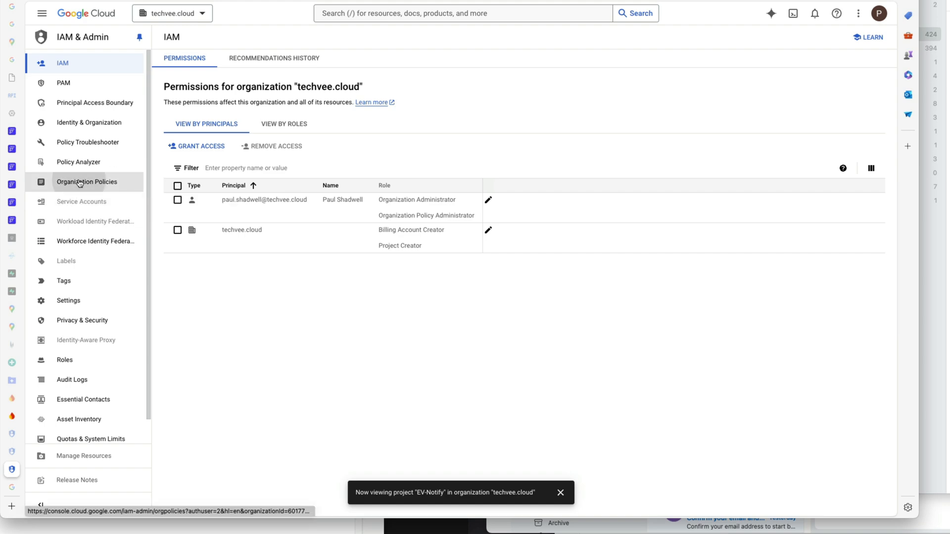
pyautogui.click(87, 181)
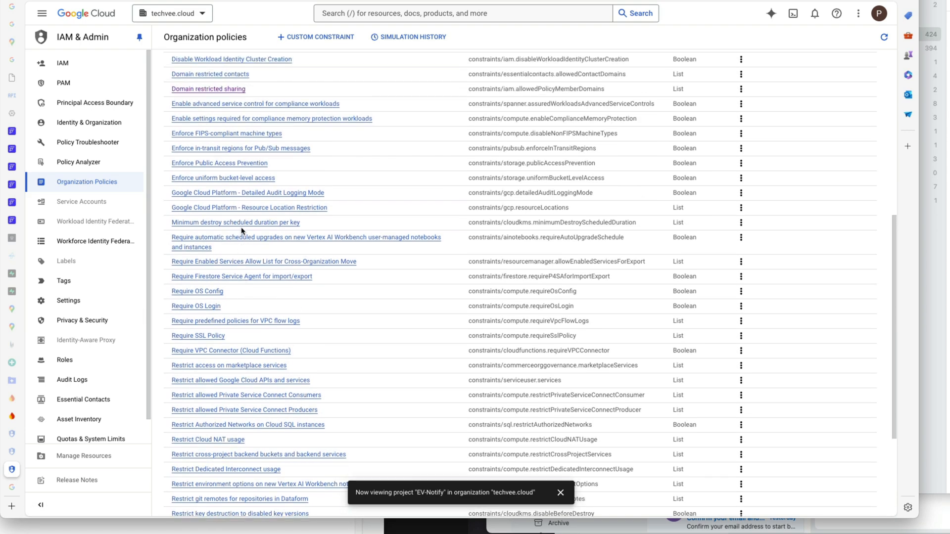
# Start managing the organization's Domain restricted sharing policy from the policies list
pyautogui.click(208, 89)
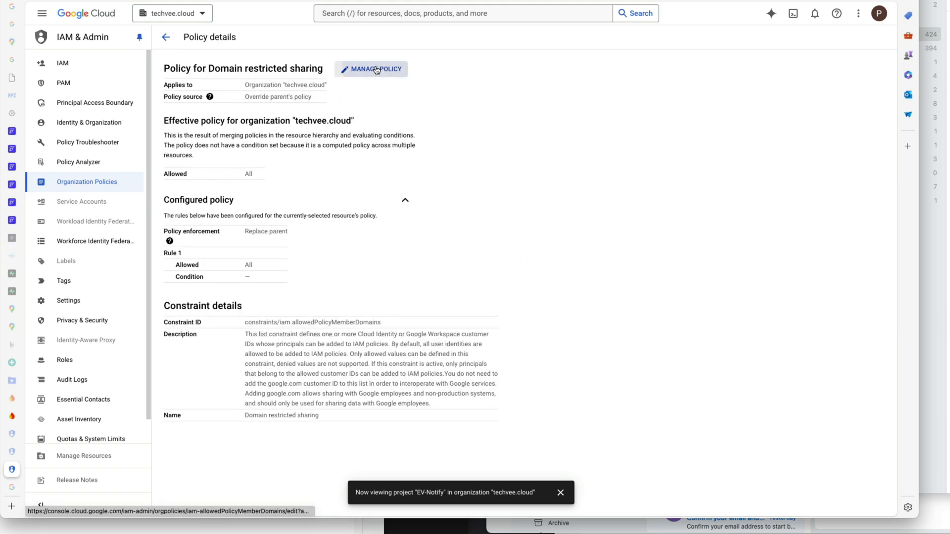
pyautogui.click(371, 69)
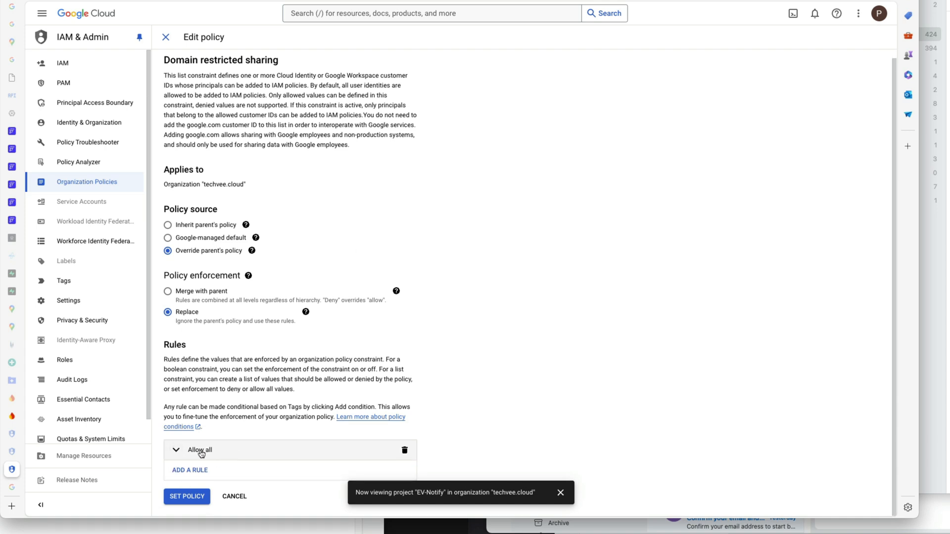
pyautogui.moveTo(278, 451)
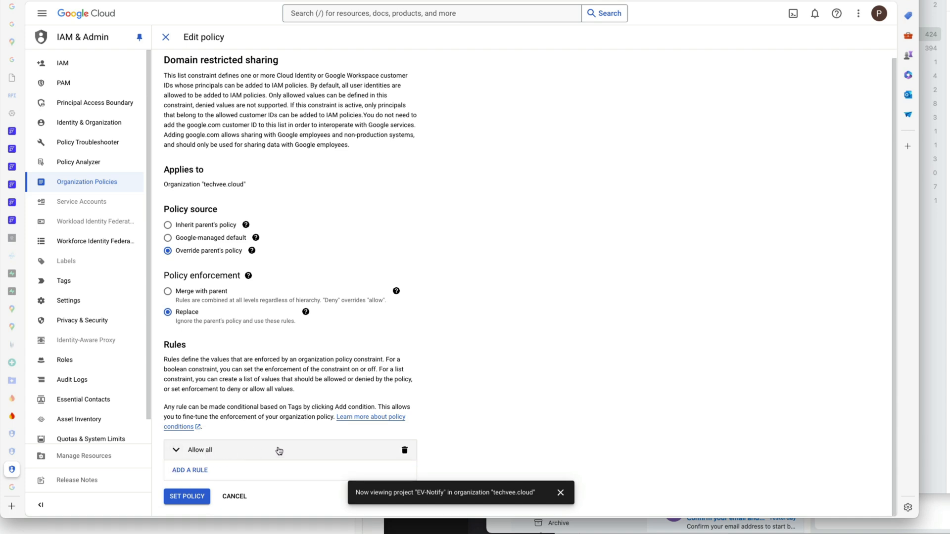
pyautogui.moveTo(234, 443)
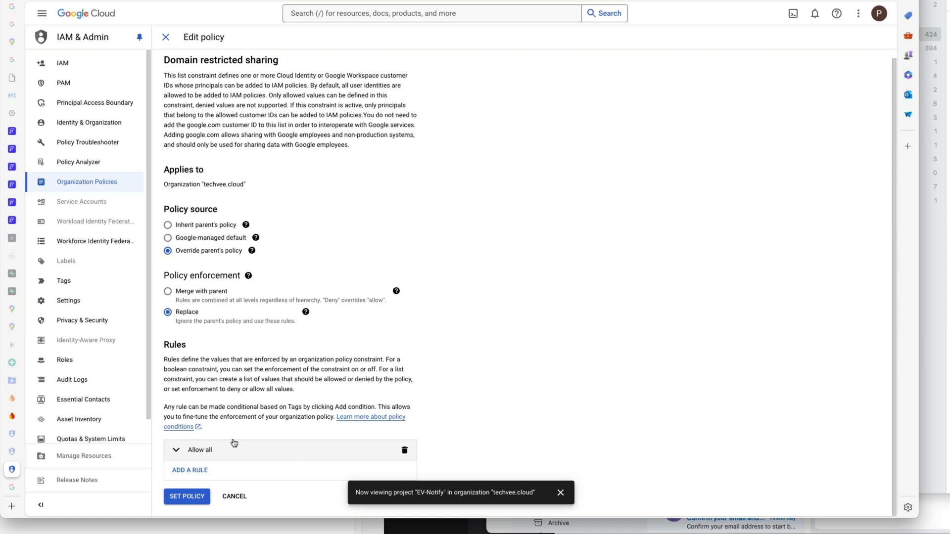
# Add a second rule set to Deny All after the Allow all rule, then cancel the edit
pyautogui.click(189, 470)
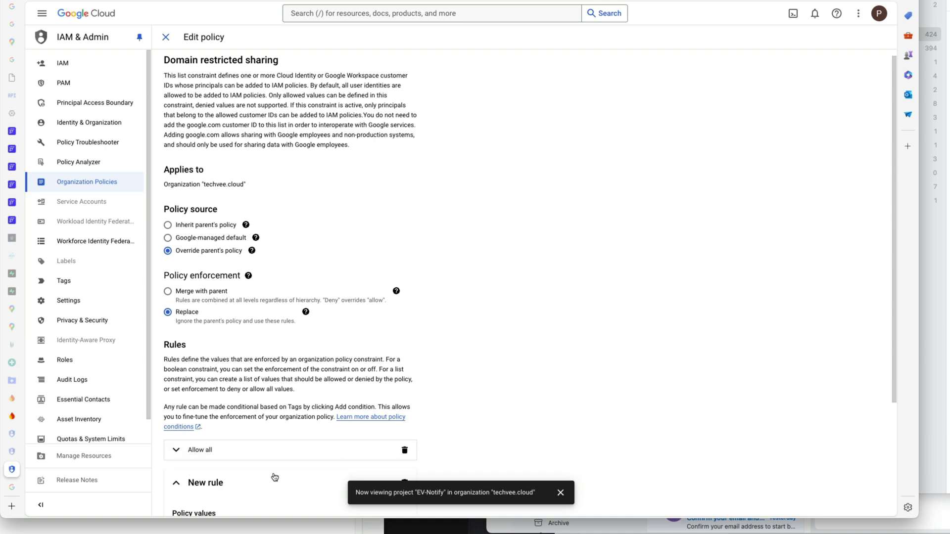
pyautogui.click(235, 382)
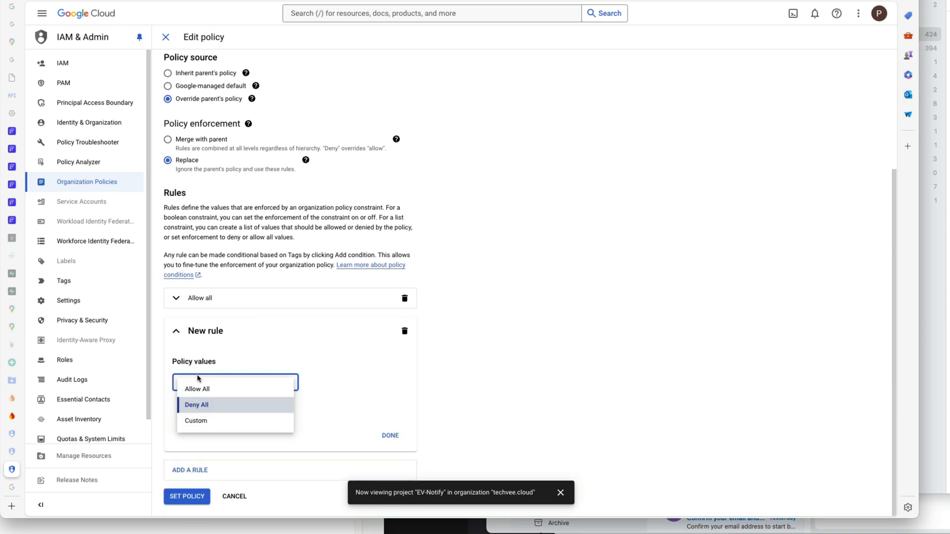
pyautogui.click(196, 405)
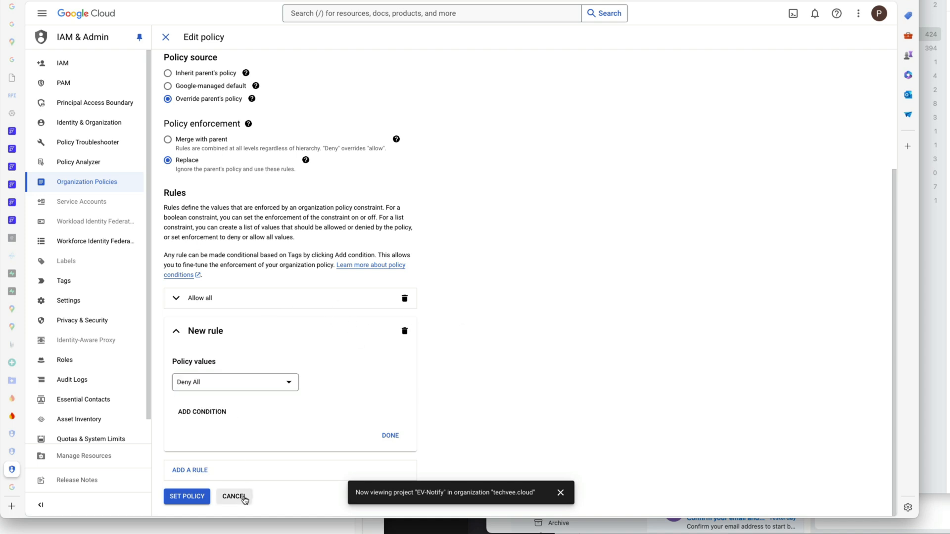
pyautogui.click(234, 496)
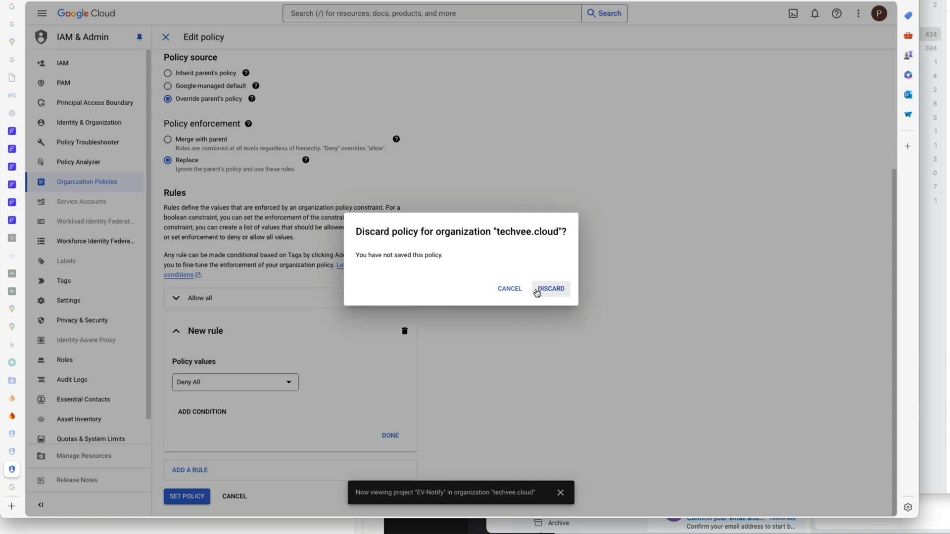
# Confirm discarding the unsaved Deny All draft, returning to the policy details
pyautogui.click(549, 288)
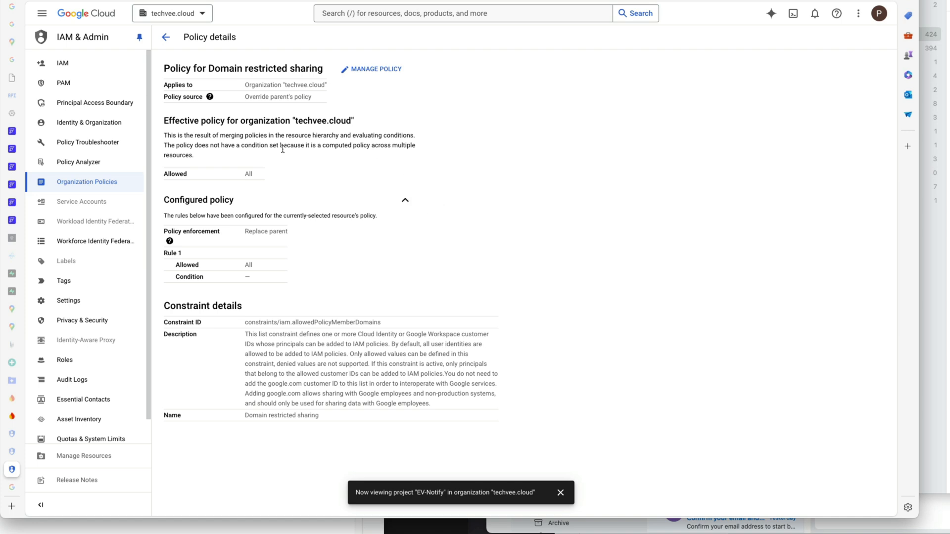
pyautogui.moveTo(507, 276)
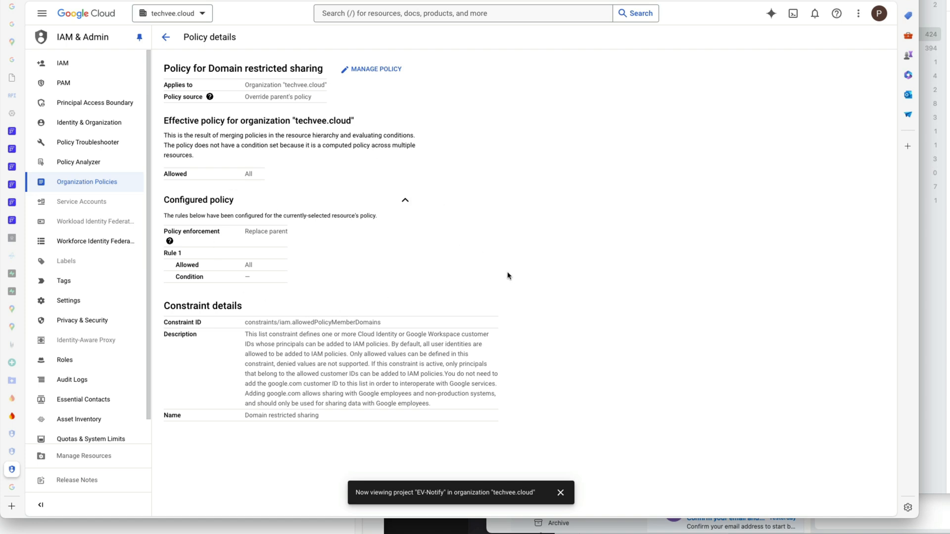